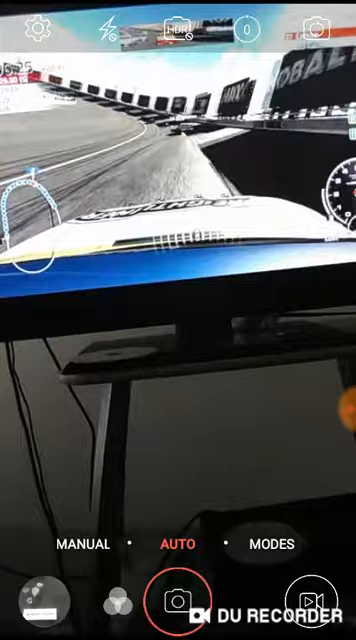
left_click(176, 320)
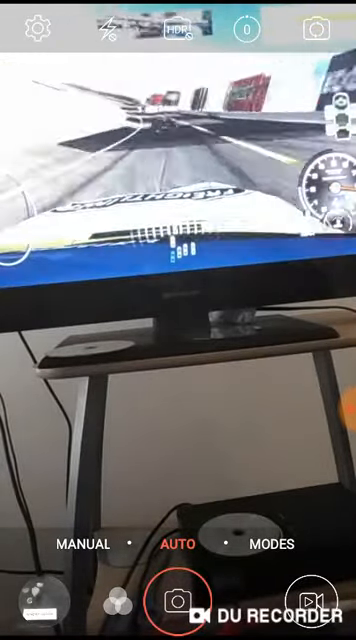
left_click(178, 330)
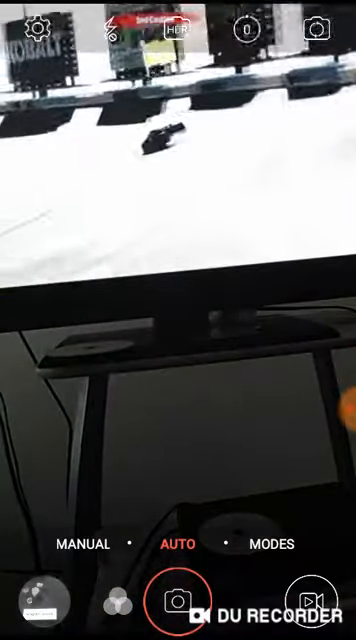
left_click(176, 320)
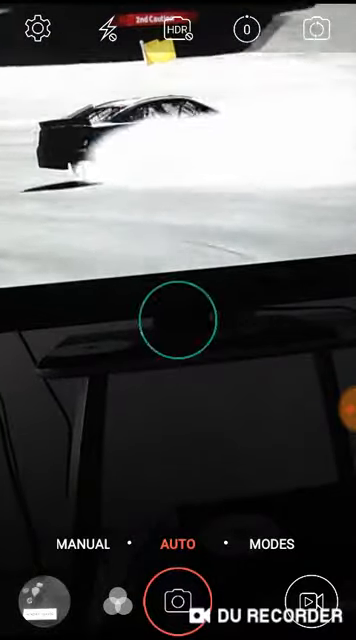